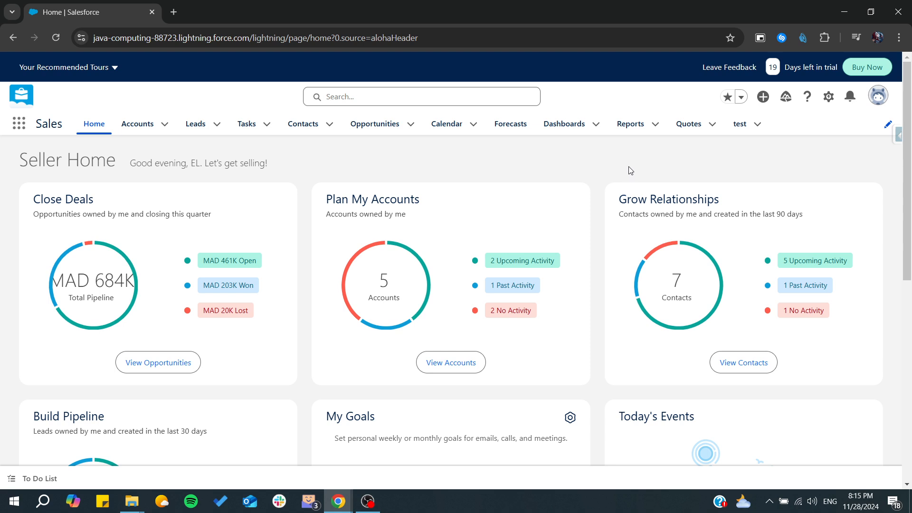
- Switch the interface from Lightning to Salesforce Classic via the profile menu
{"action": "left_click", "coordinate": [879, 96]}
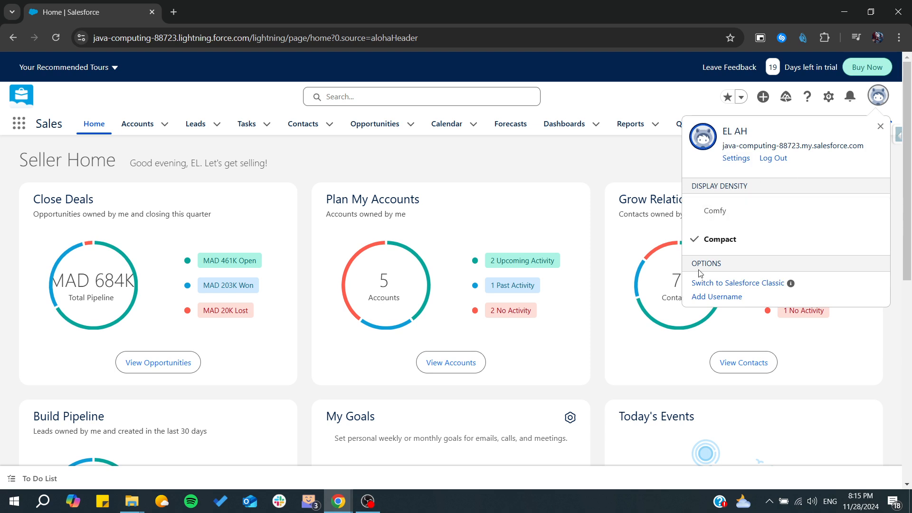
{"action": "left_click", "coordinate": [738, 284]}
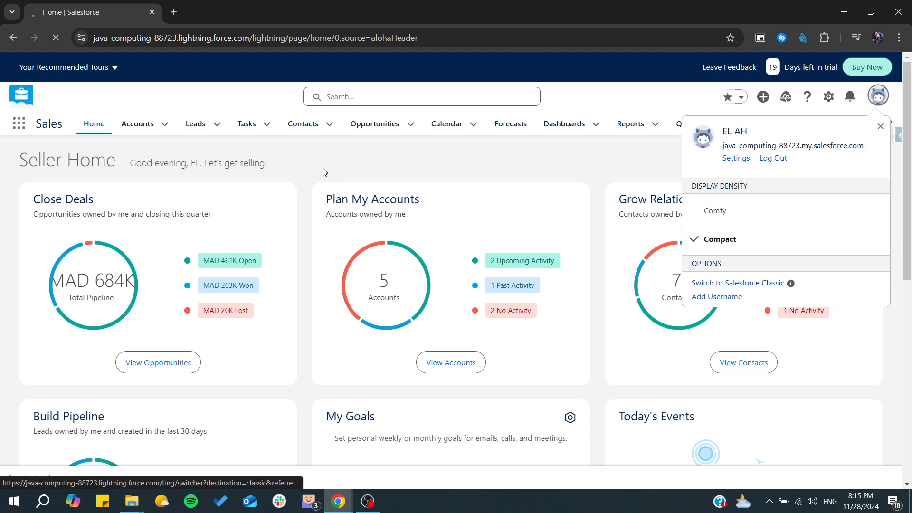
- Return from the Classic home feed to Lightning Experience's Seller Home
{"action": "left_click", "coordinate": [737, 283]}
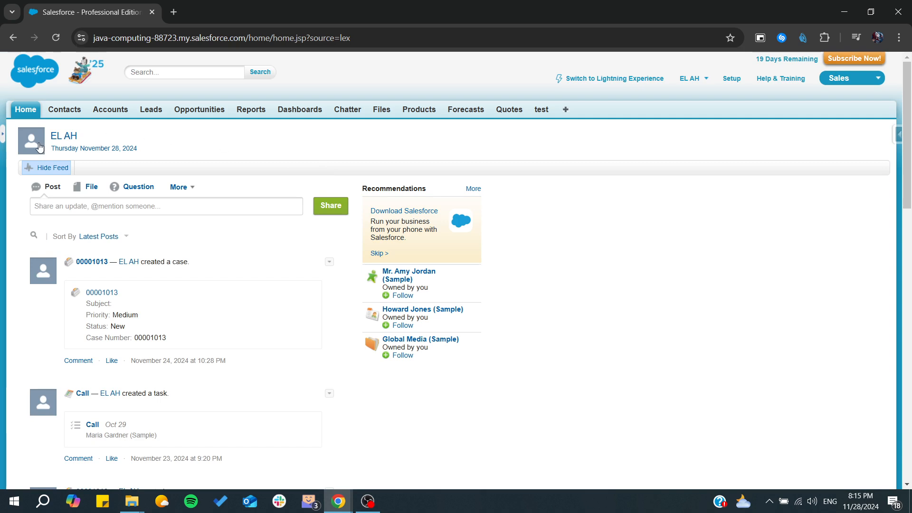
{"action": "mouse_move", "coordinate": [485, 85]}
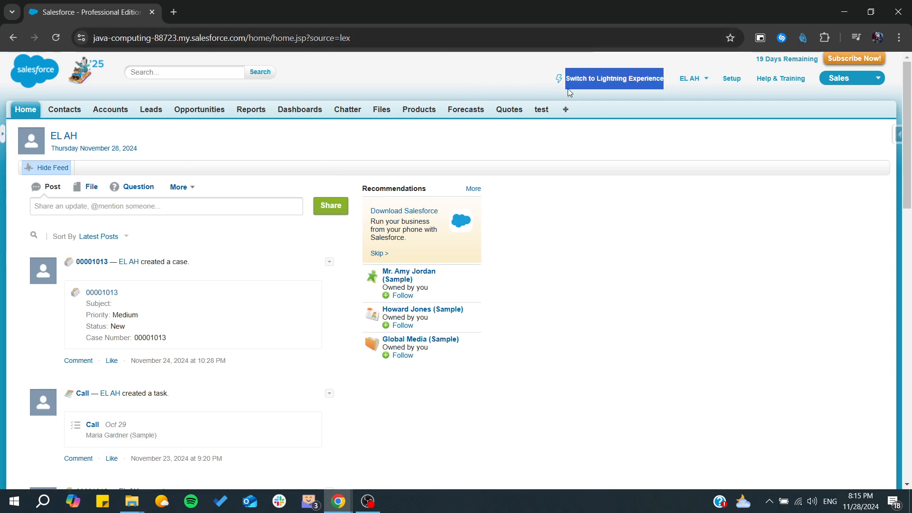
{"action": "mouse_move", "coordinate": [620, 133]}
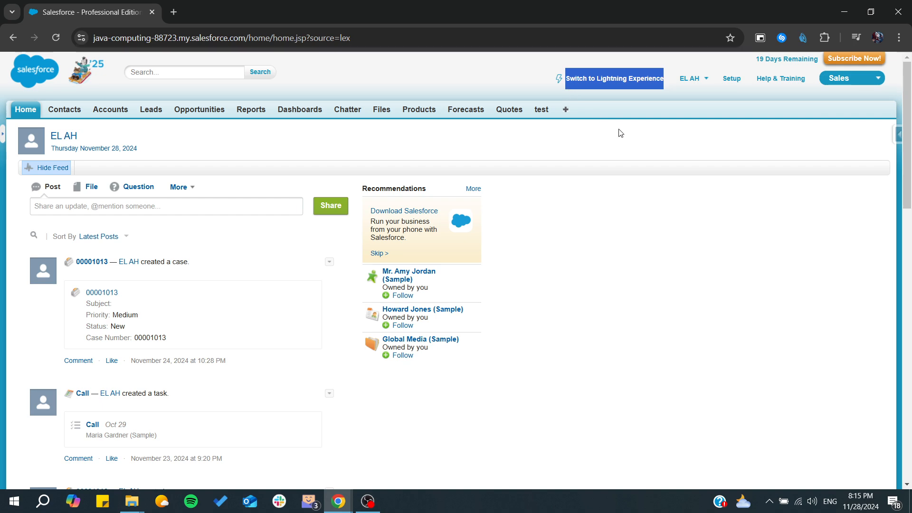
{"action": "left_click", "coordinate": [614, 79]}
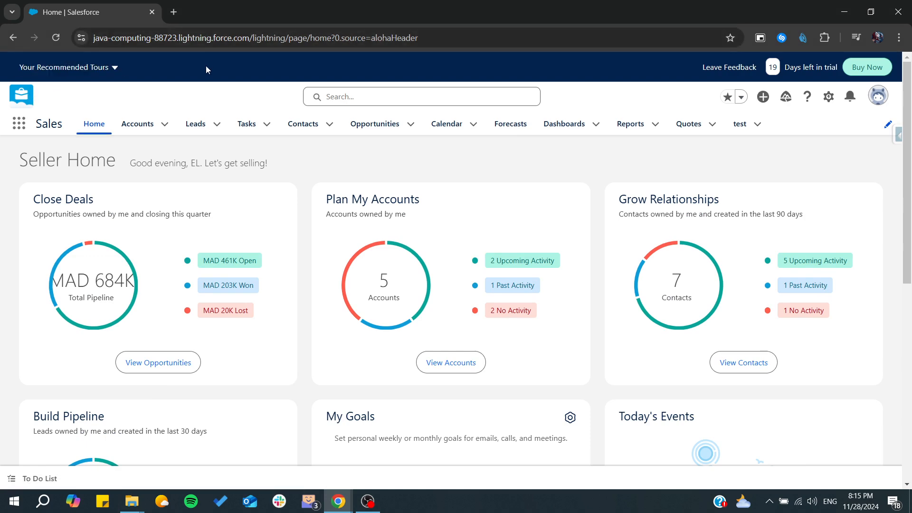
{"action": "mouse_move", "coordinate": [562, 235]}
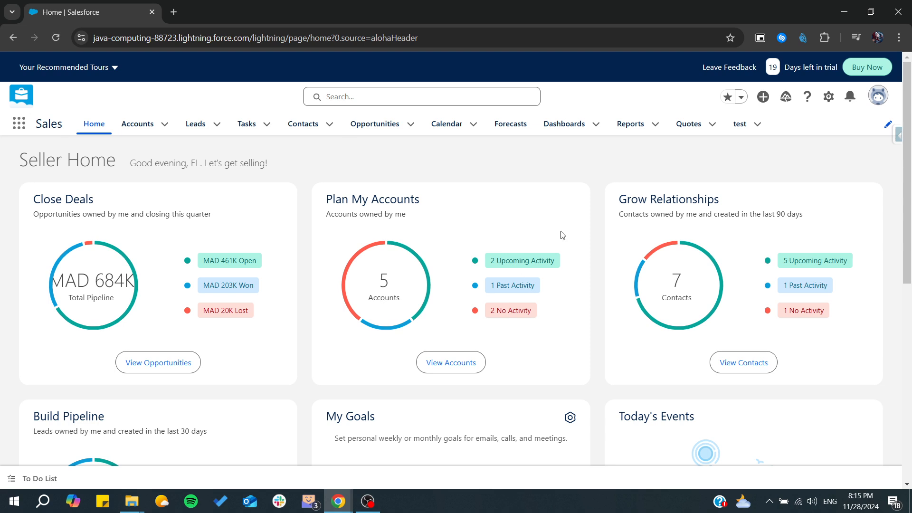
{"action": "mouse_move", "coordinate": [495, 204]}
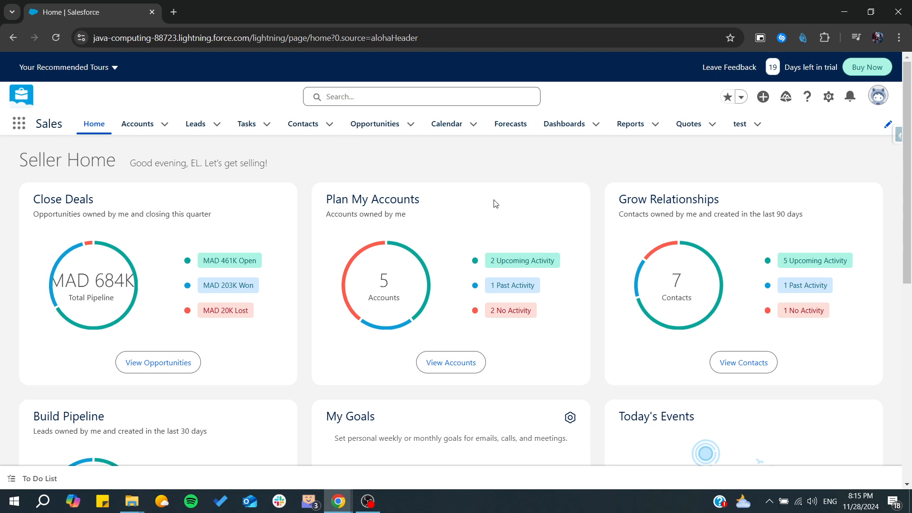
{"action": "mouse_move", "coordinate": [460, 183]}
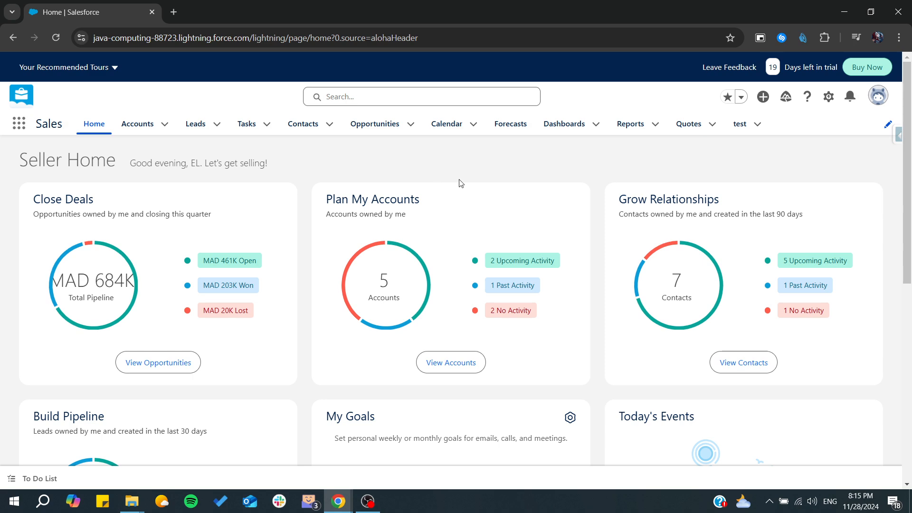
{"action": "mouse_move", "coordinate": [407, 177]}
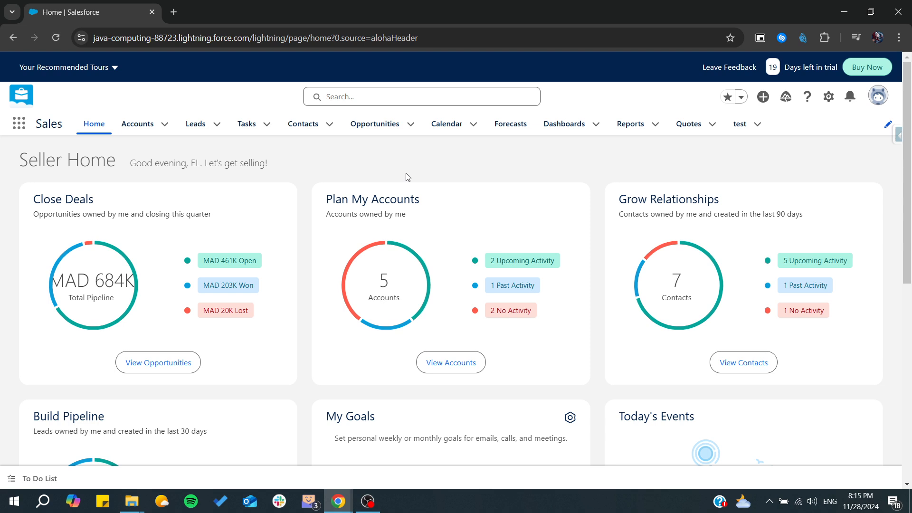
{"action": "mouse_move", "coordinate": [588, 166]}
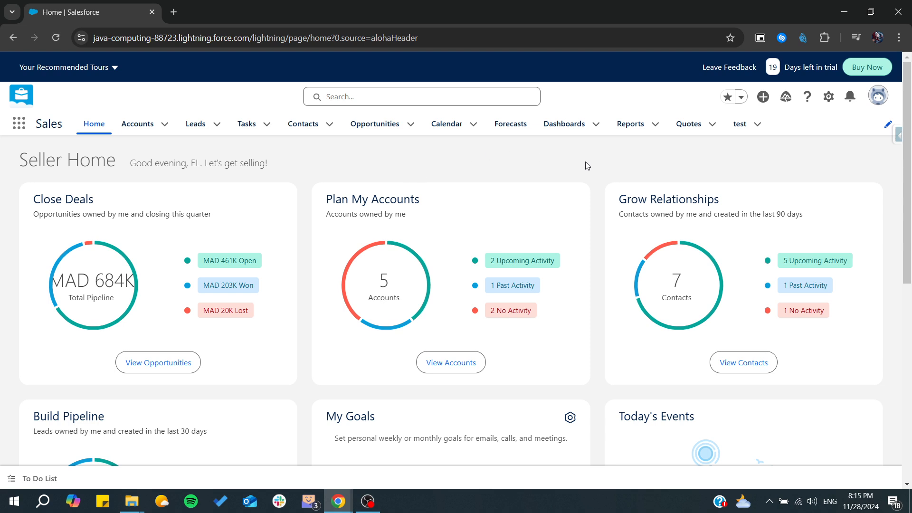
{"action": "mouse_move", "coordinate": [778, 149]}
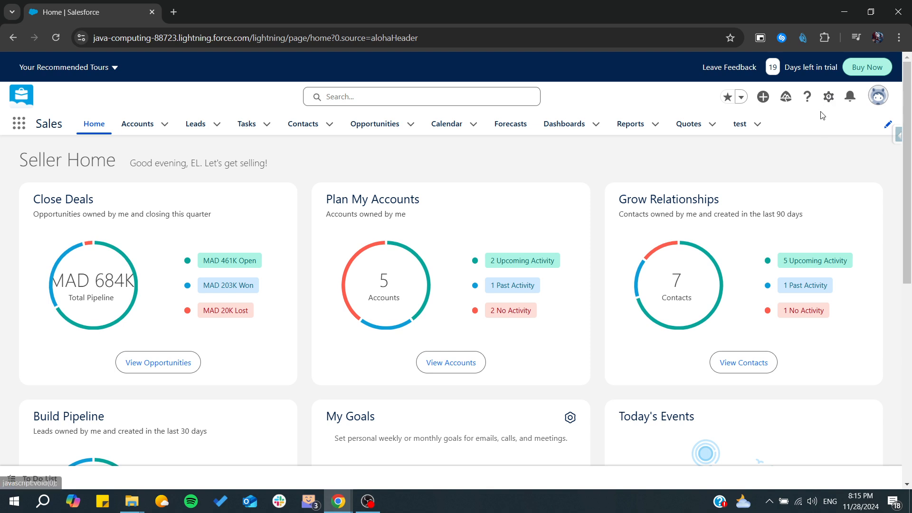
- Open Setup from the gear menu in a new tab and go to Sales Setup
{"action": "left_click", "coordinate": [829, 97]}
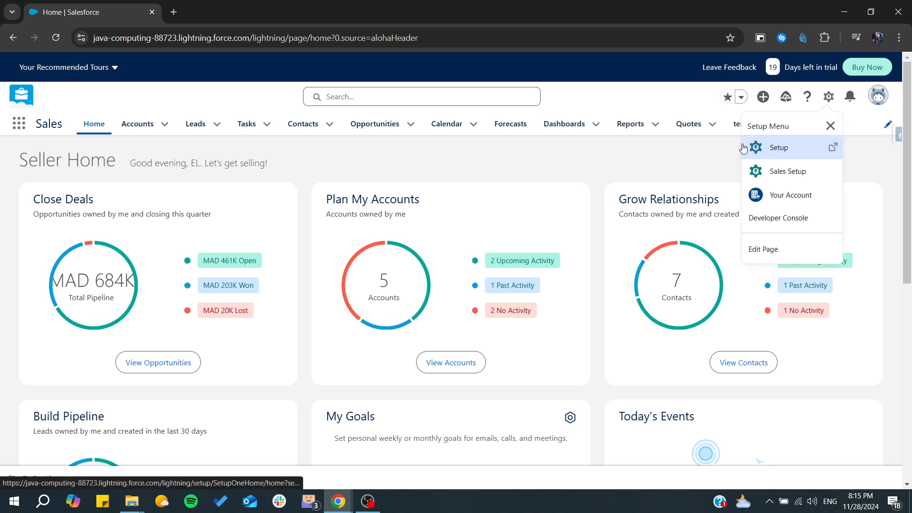
{"action": "left_click", "coordinate": [779, 147]}
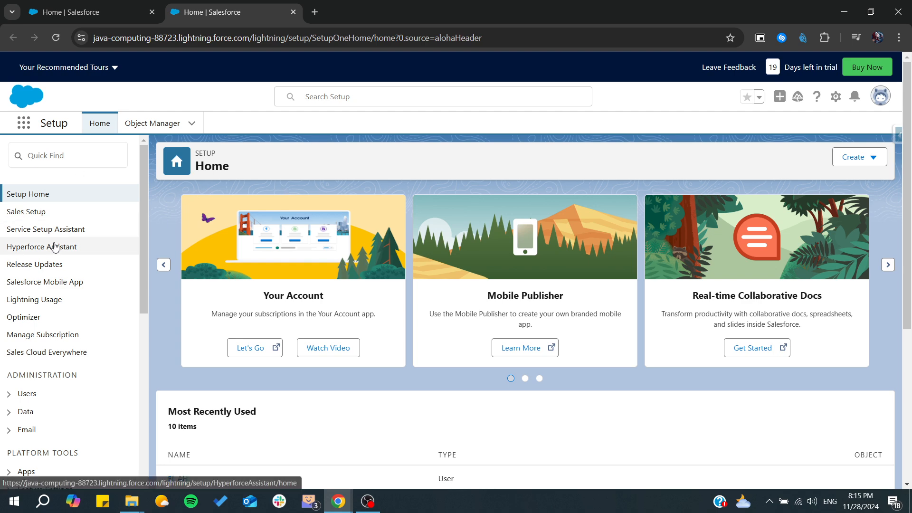
{"action": "scroll", "scroll_direction": "down", "scroll_amount": 3}
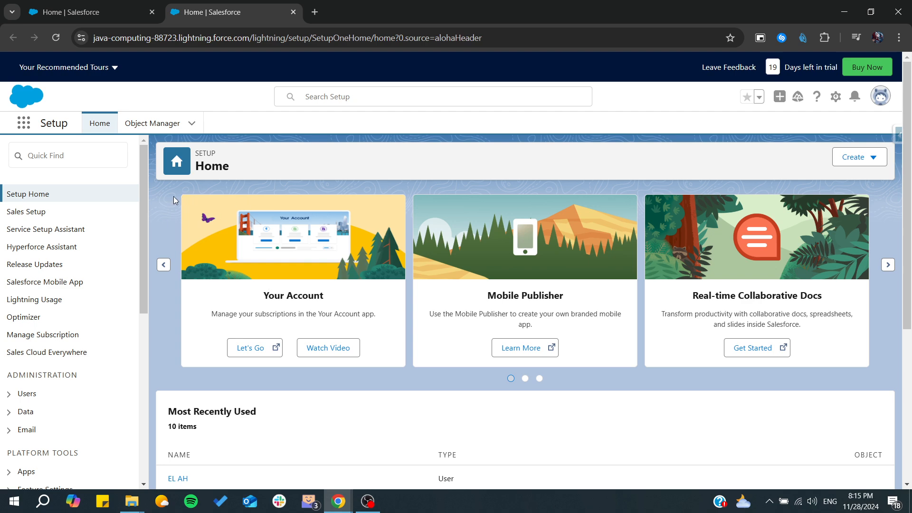
{"action": "left_click", "coordinate": [42, 246]}
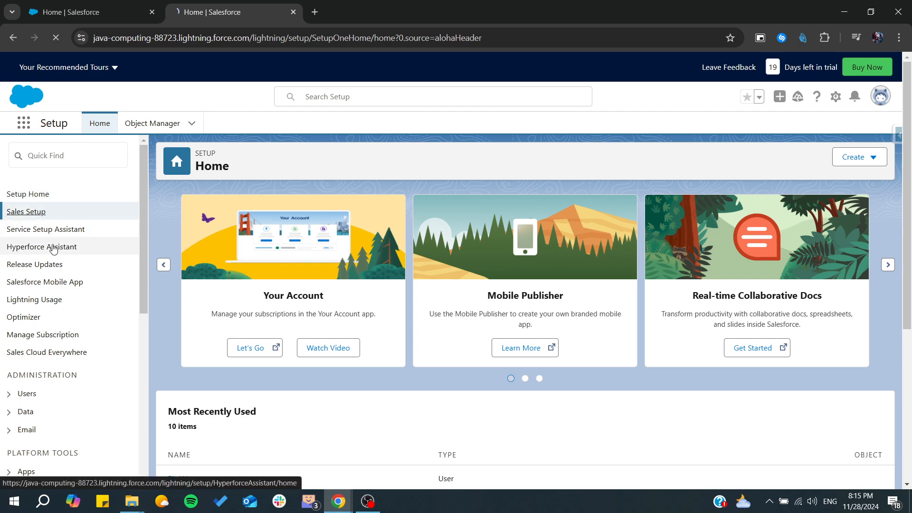
{"action": "left_click", "coordinate": [25, 211]}
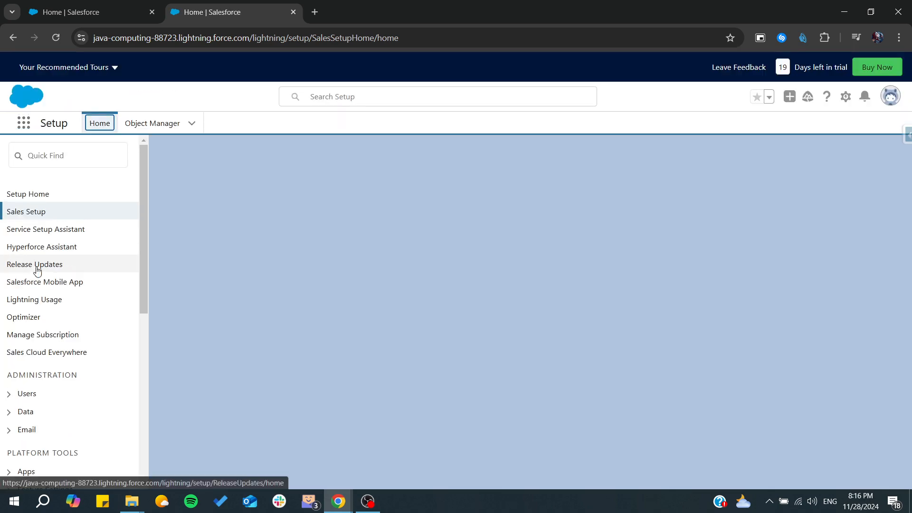
- Load Sales Setup and browse the sidebar through Administration and Platform Tools
{"action": "left_click", "coordinate": [26, 211]}
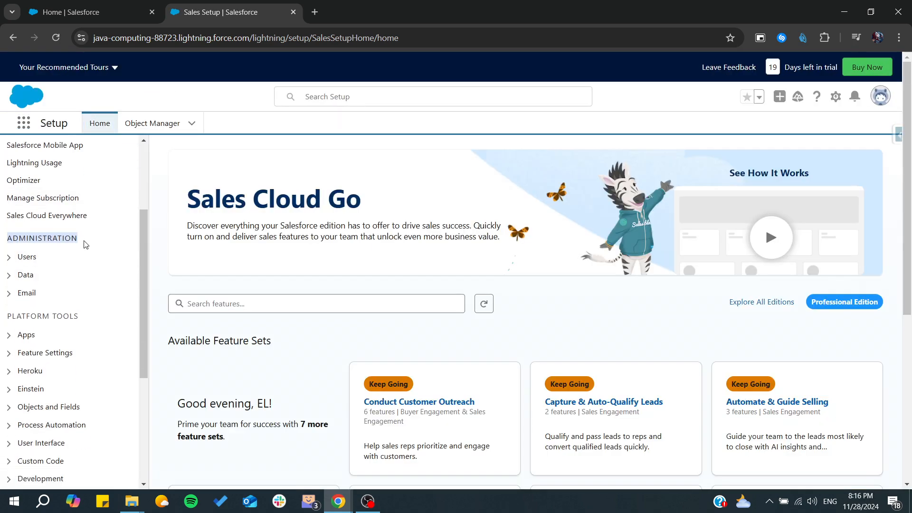
{"action": "scroll", "scroll_direction": "down", "scroll_amount": 3}
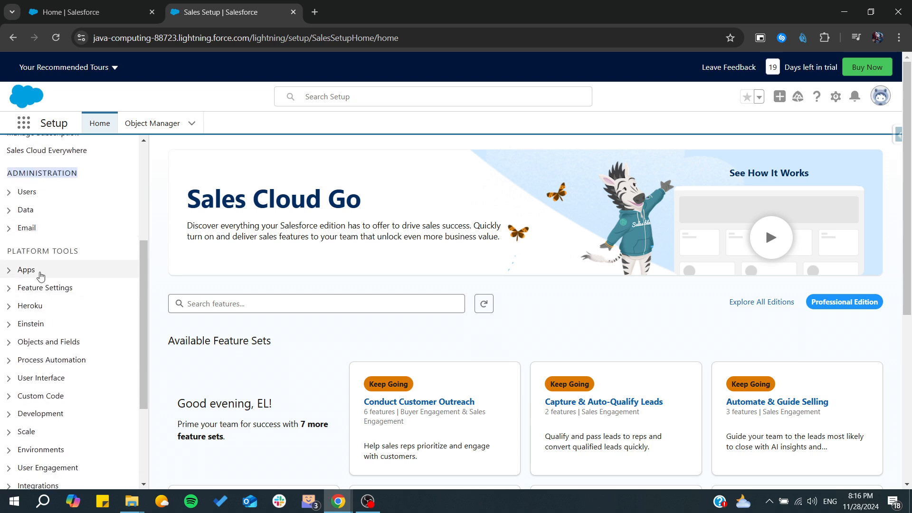
{"action": "mouse_move", "coordinate": [493, 215]}
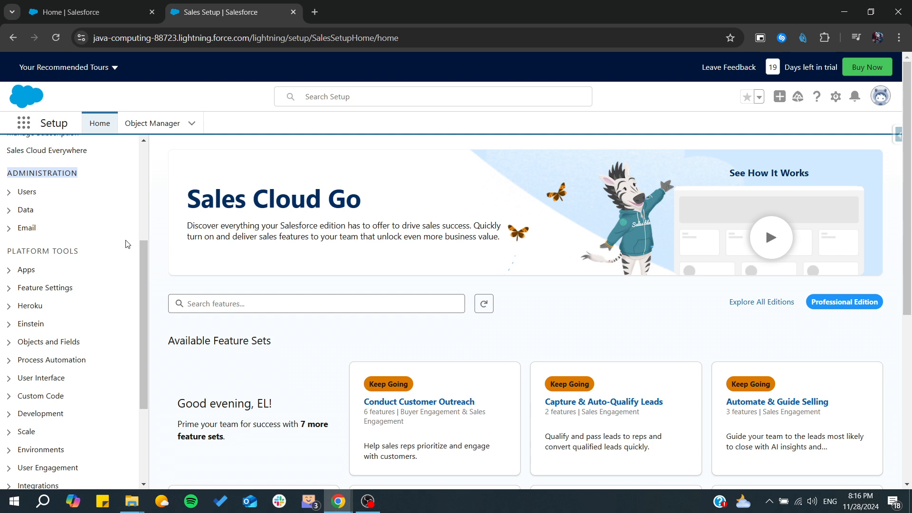
{"action": "scroll", "scroll_direction": "down", "scroll_amount": 3}
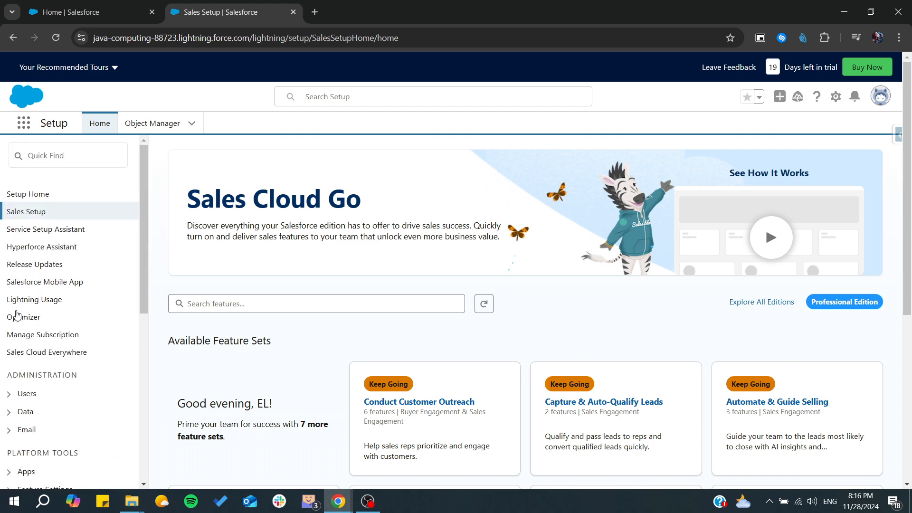
{"action": "mouse_move", "coordinate": [42, 207]}
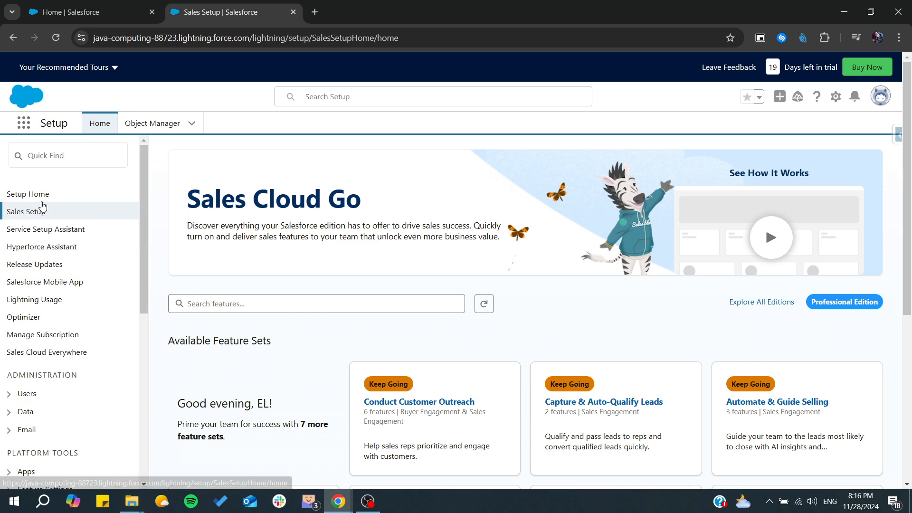
- Open the Object Manager tab listing standard and custom objects
{"action": "left_click", "coordinate": [153, 123]}
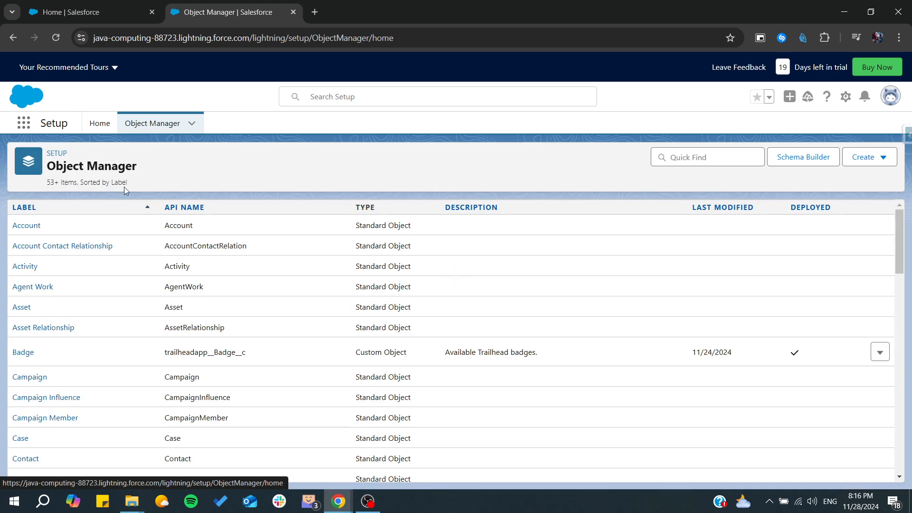
{"action": "mouse_move", "coordinate": [268, 140]}
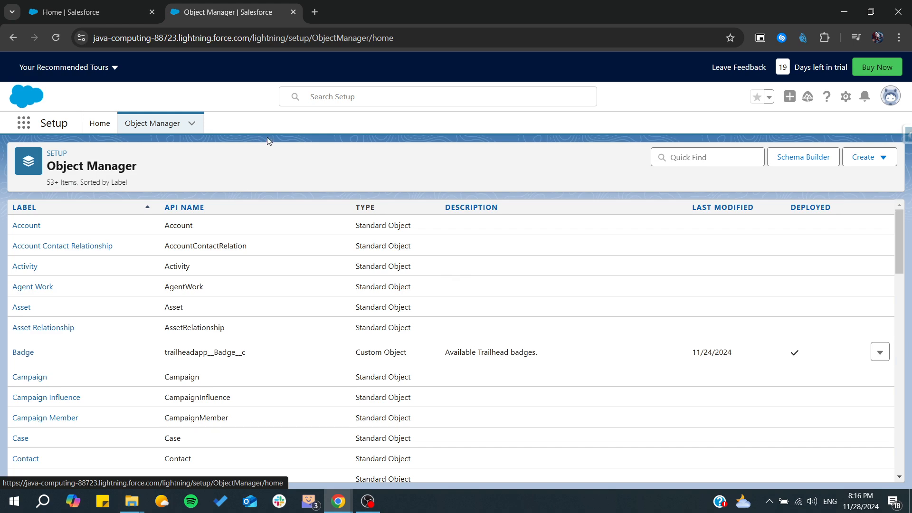
{"action": "mouse_move", "coordinate": [31, 234]}
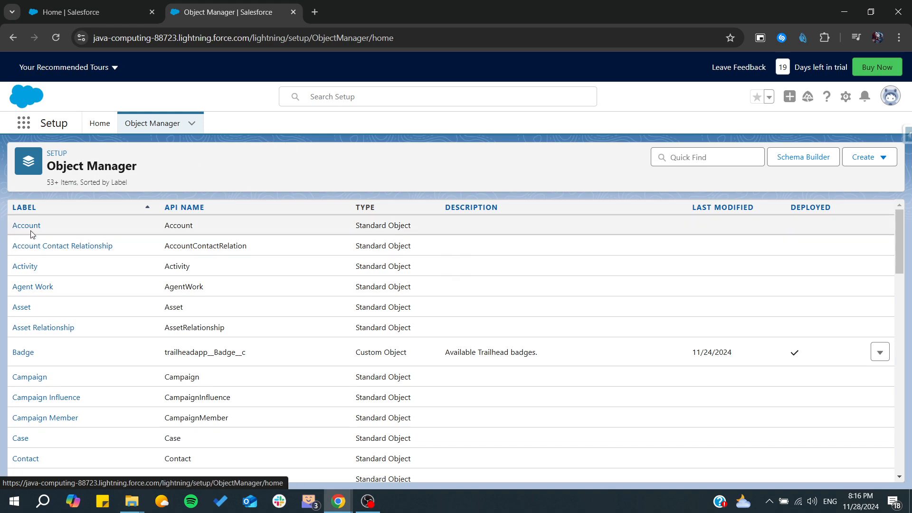
- Open the Account object and view its Fields & Relationships page
{"action": "left_click", "coordinate": [26, 226]}
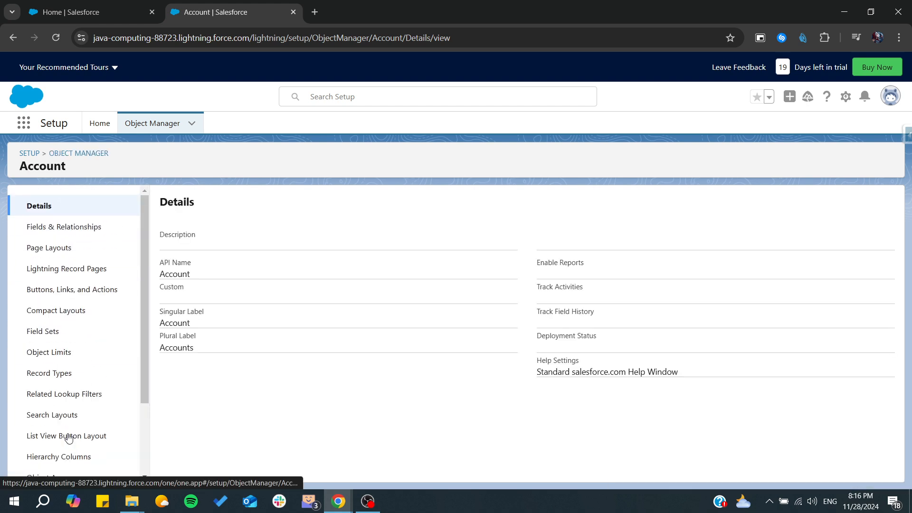
{"action": "left_click", "coordinate": [64, 227]}
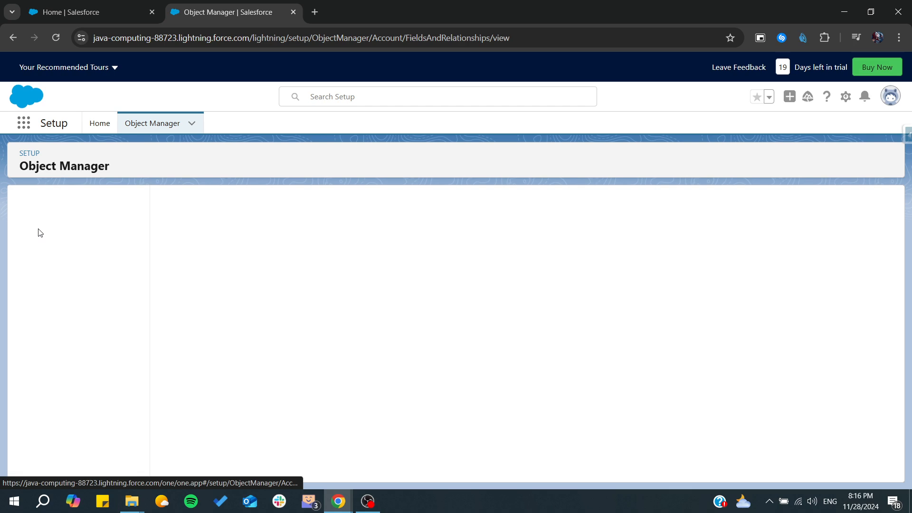